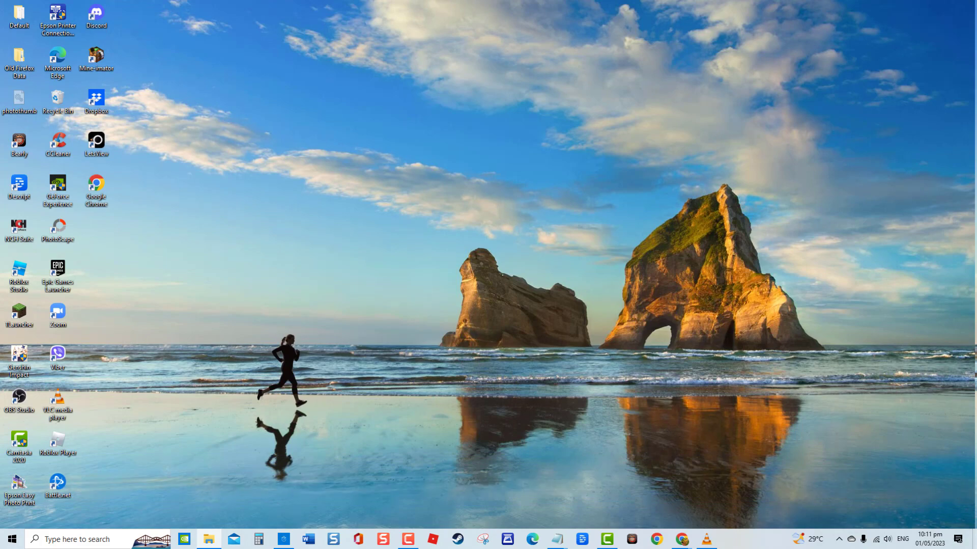
Launch Device Manager by running devmgmt.msc from the Run box.
{"action": "key", "text": "Win+R"}
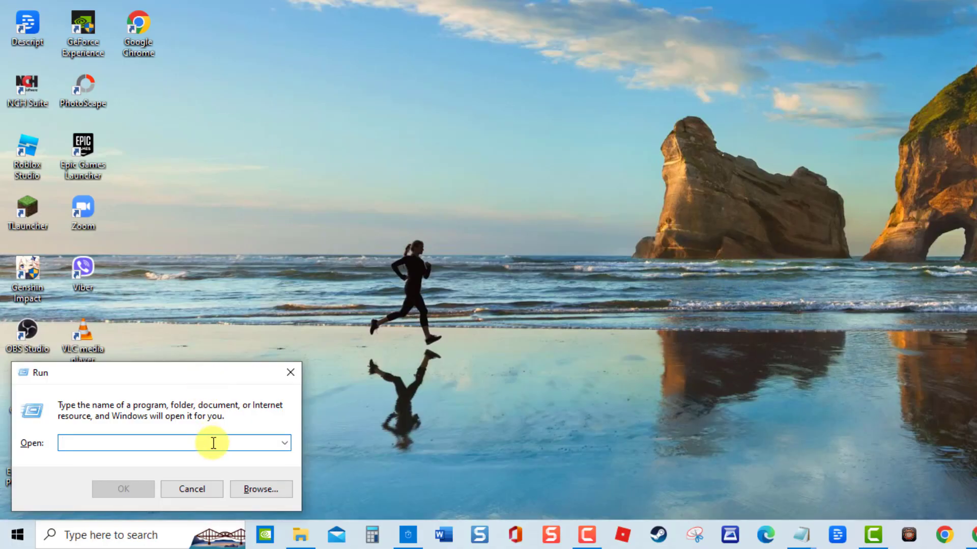
{"action": "type", "text": "devmgmt.msc"}
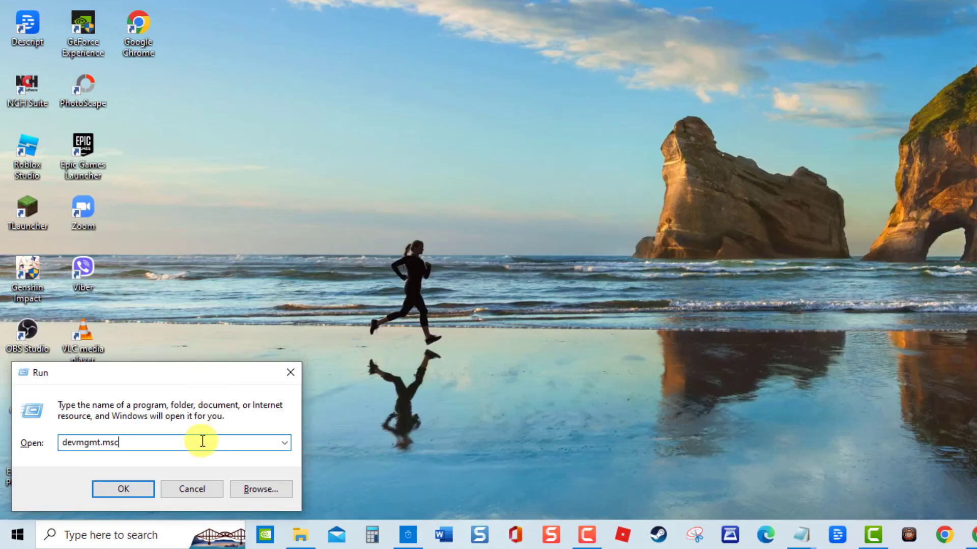
{"action": "left_click", "coordinate": [123, 489]}
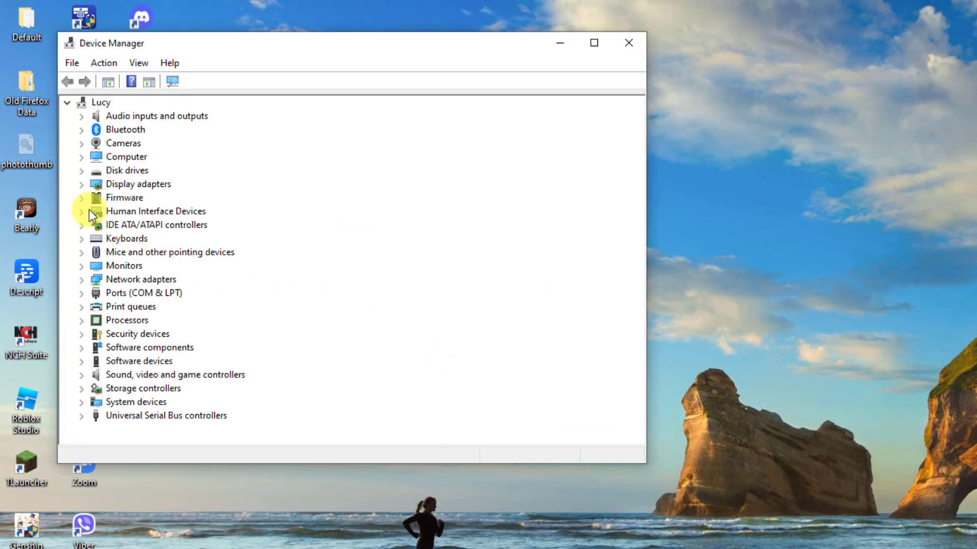
Search automatically for an NVIDIA GeForce GTX 1650 driver update; the best driver is already installed.
{"action": "left_click", "coordinate": [81, 184]}
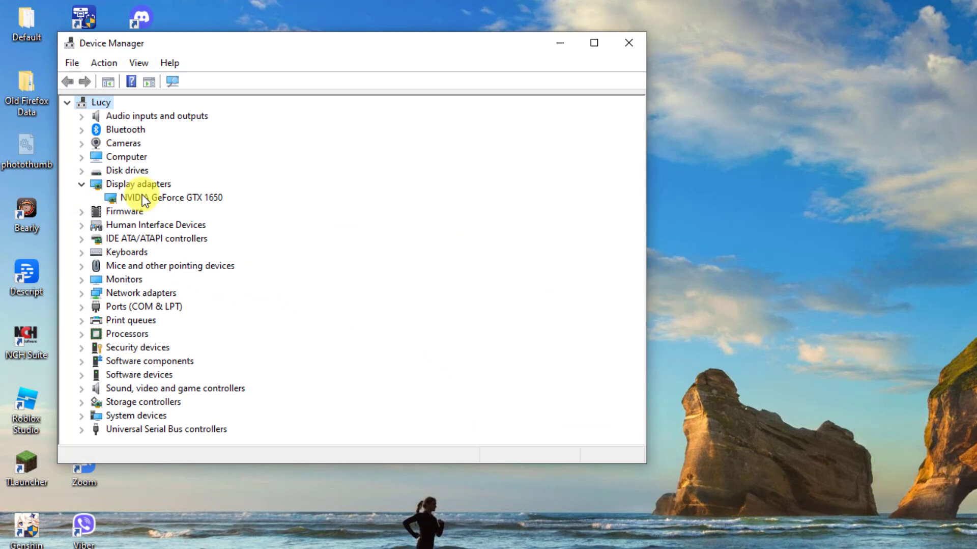
{"action": "right_click", "coordinate": [153, 197]}
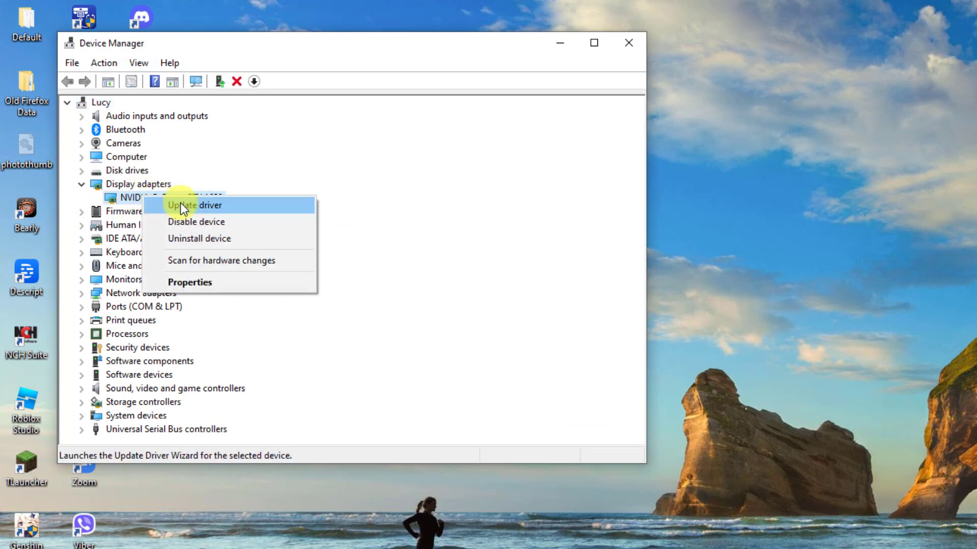
{"action": "left_click", "coordinate": [194, 205]}
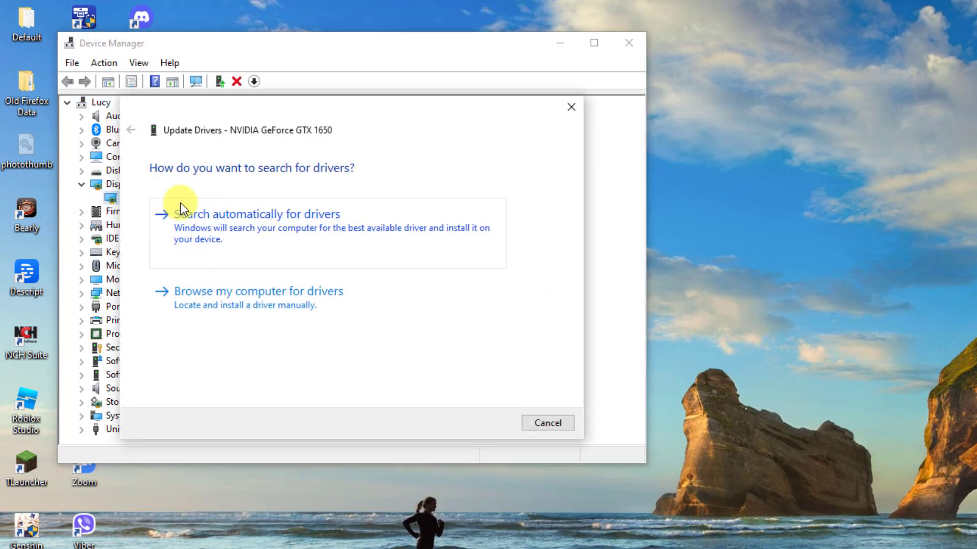
{"action": "mouse_move", "coordinate": [390, 234]}
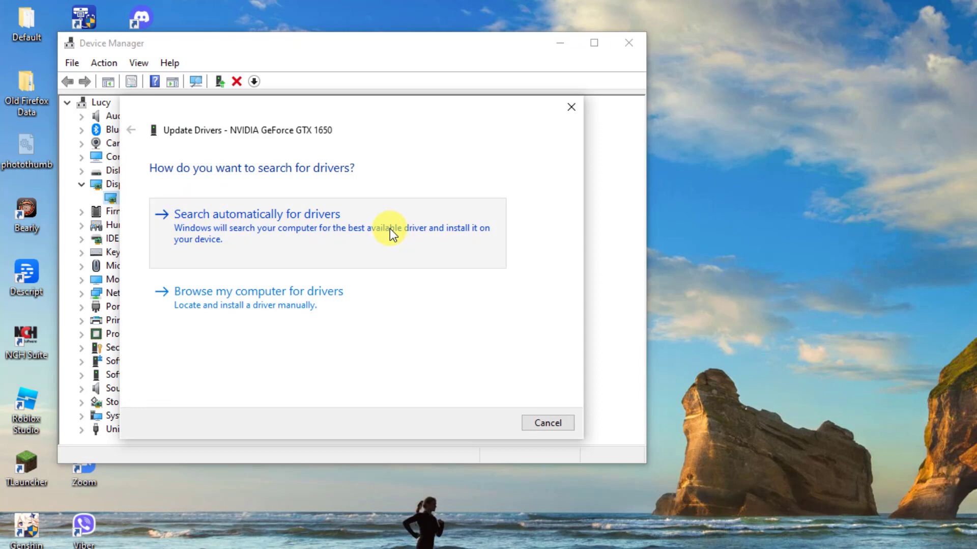
{"action": "left_click", "coordinate": [256, 213]}
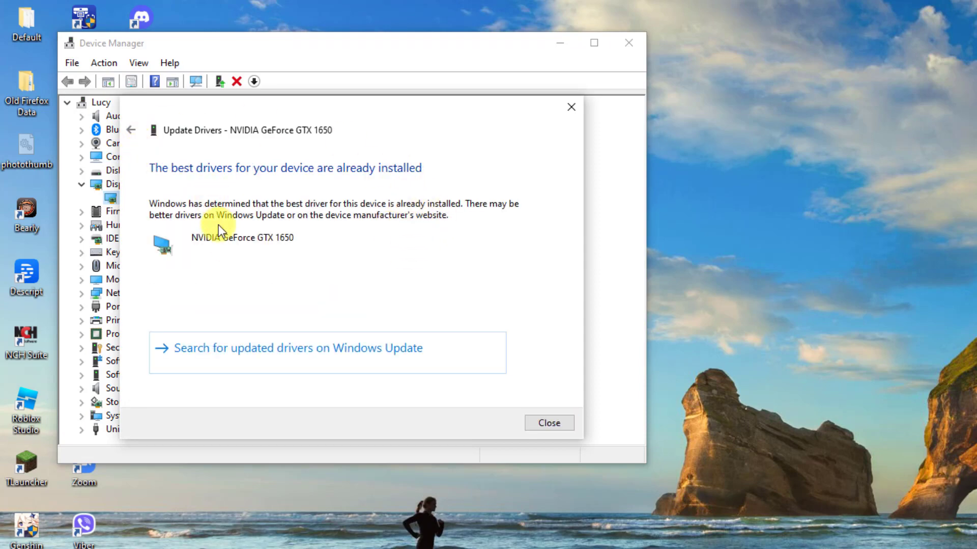
{"action": "left_click", "coordinate": [549, 422]}
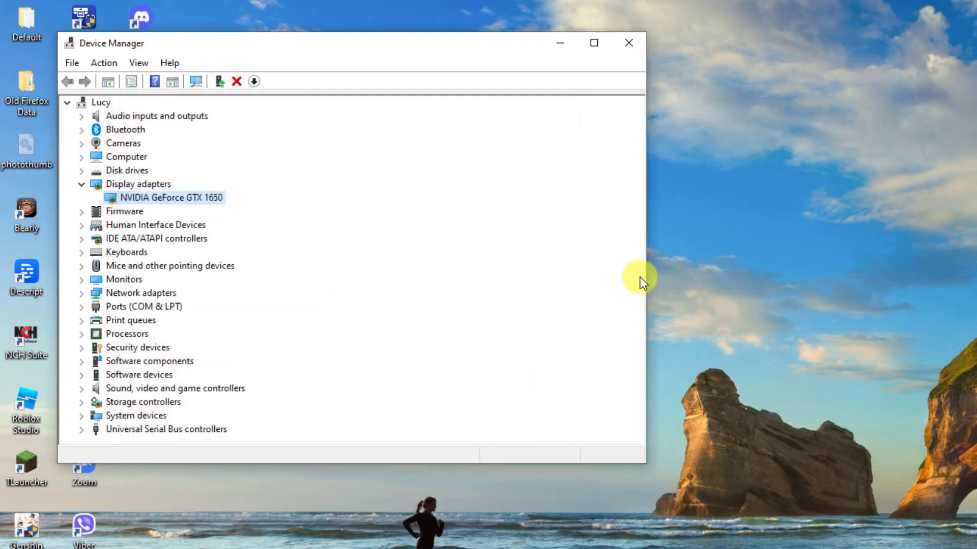
{"action": "left_click", "coordinate": [629, 43]}
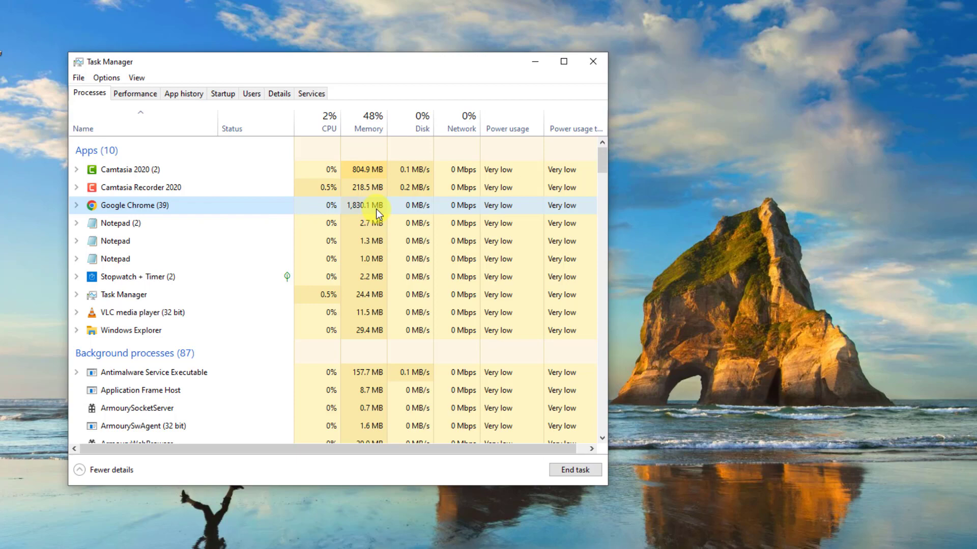
{"action": "mouse_move", "coordinate": [421, 220]}
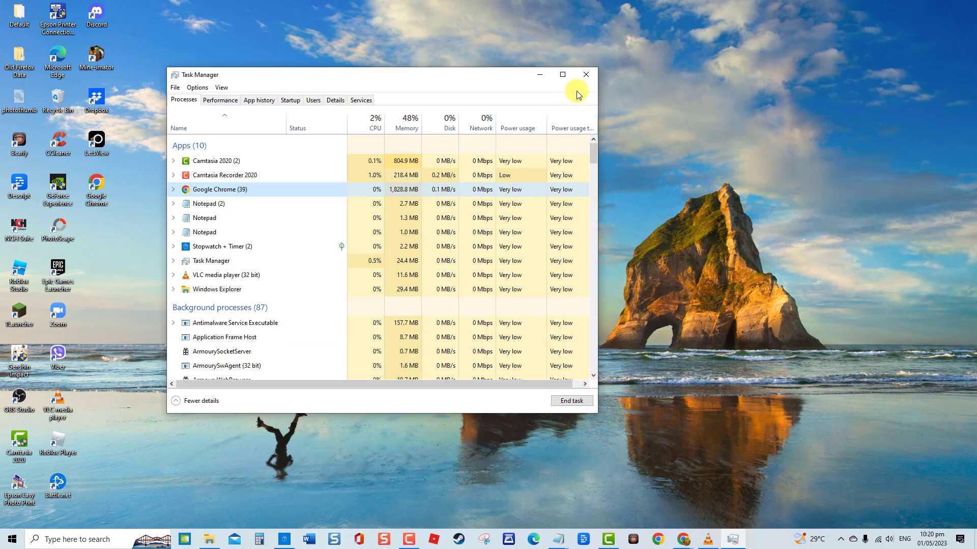
Close Task Manager after reviewing the Memory column on the Processes tab.
{"action": "left_click", "coordinate": [586, 74]}
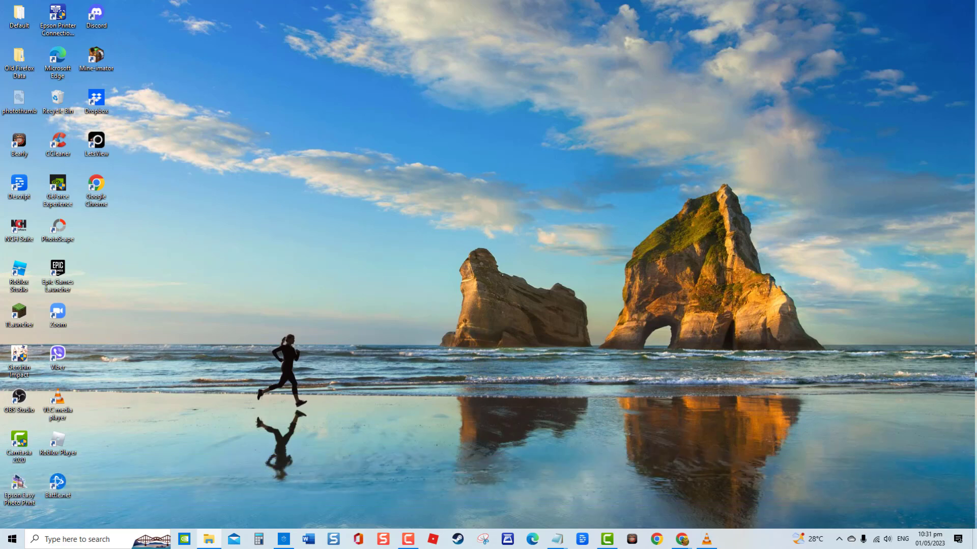
Open Windows Memory Diagnostic and close it without scheduling a memory check.
{"action": "key", "text": "Win+R"}
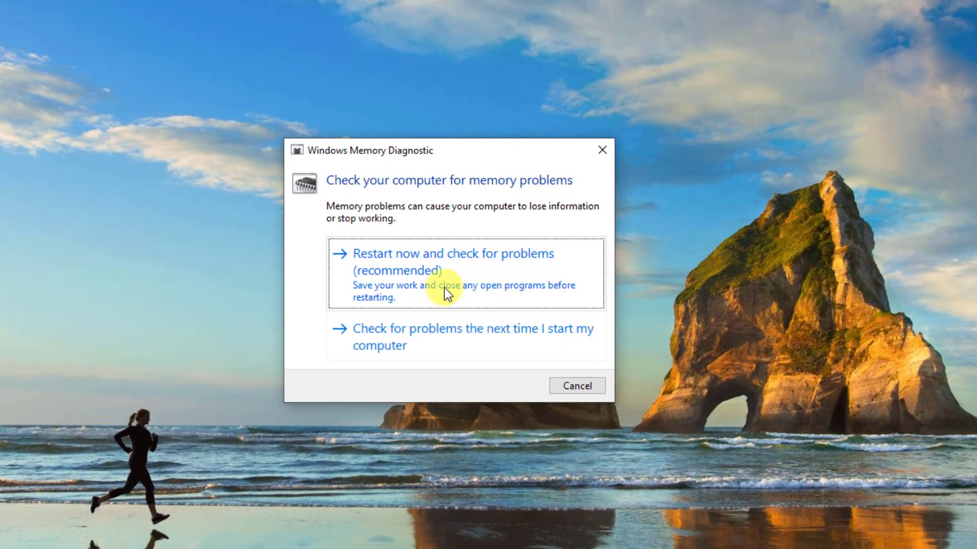
{"action": "mouse_move", "coordinate": [908, 397]}
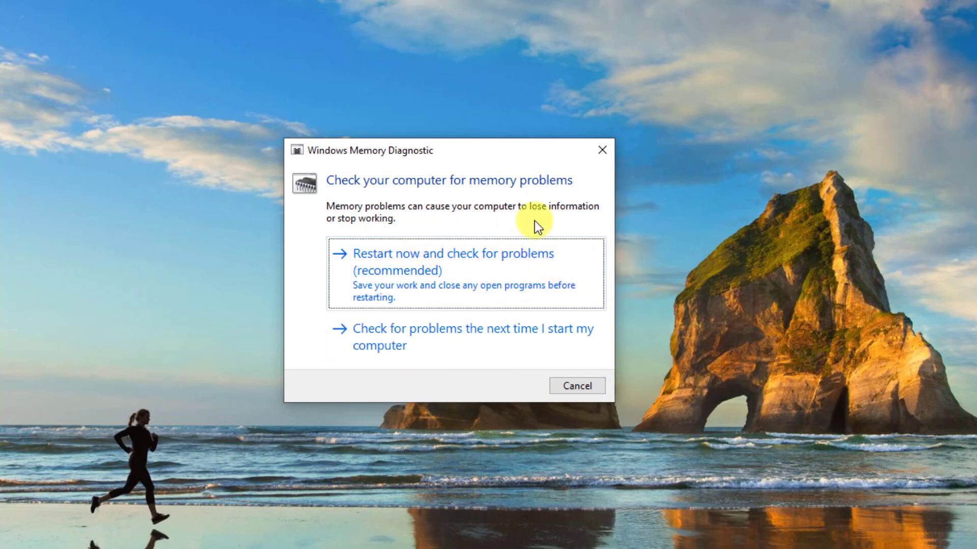
{"action": "mouse_move", "coordinate": [571, 295]}
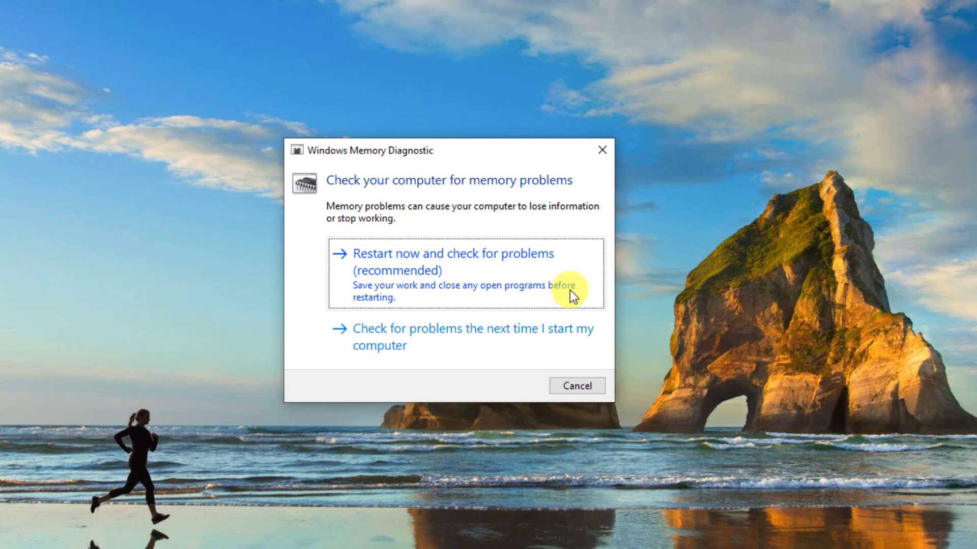
{"action": "mouse_move", "coordinate": [605, 293]}
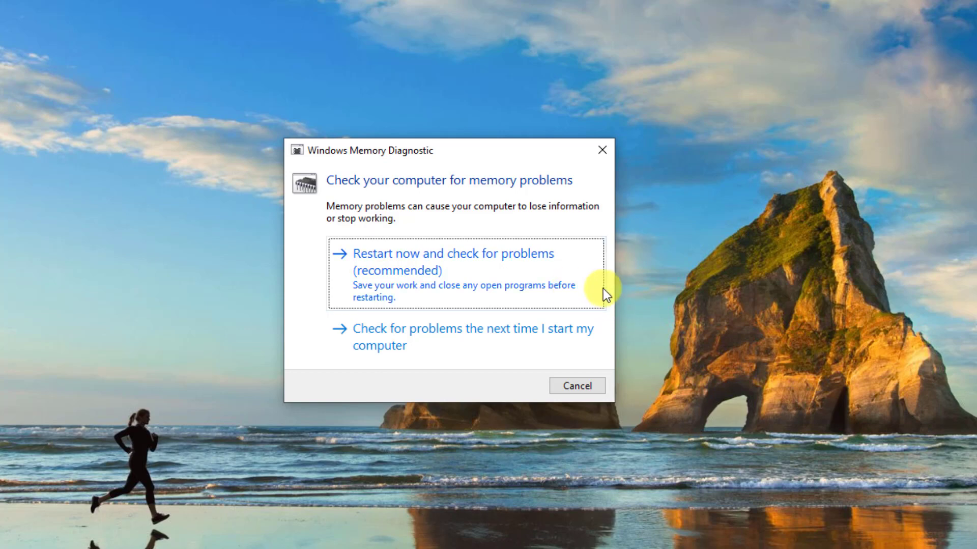
{"action": "mouse_move", "coordinate": [595, 292]}
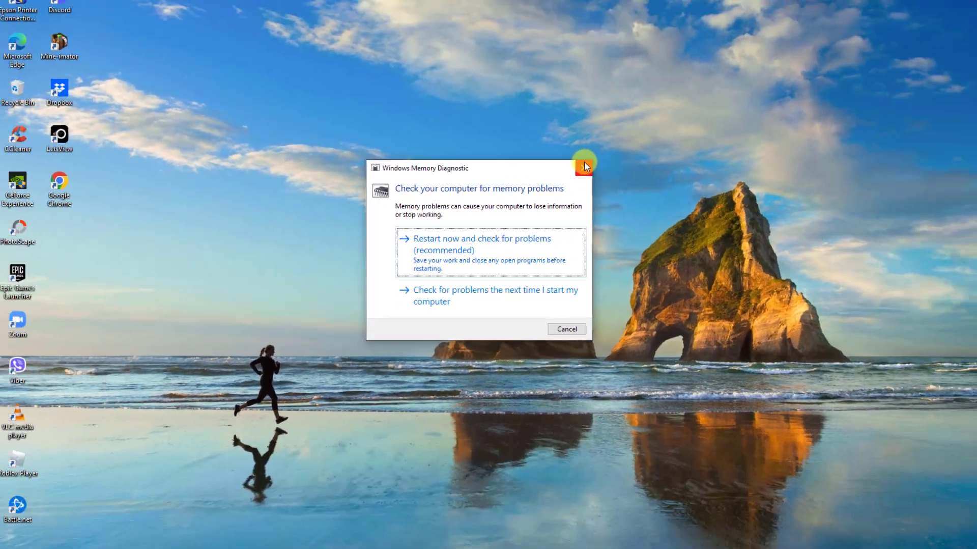
{"action": "left_click", "coordinate": [584, 167]}
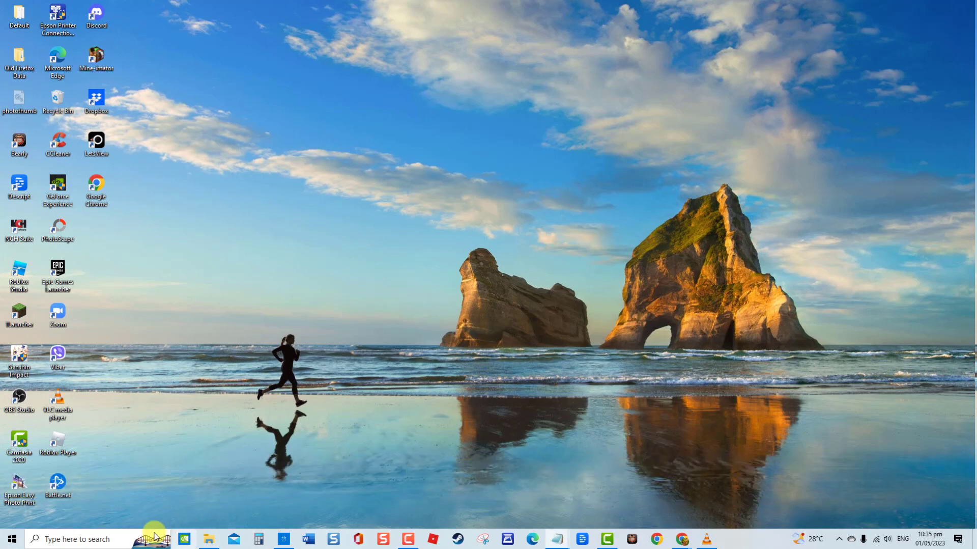
Search Windows for 'command prompt'.
{"action": "type", "text": "command prompt"}
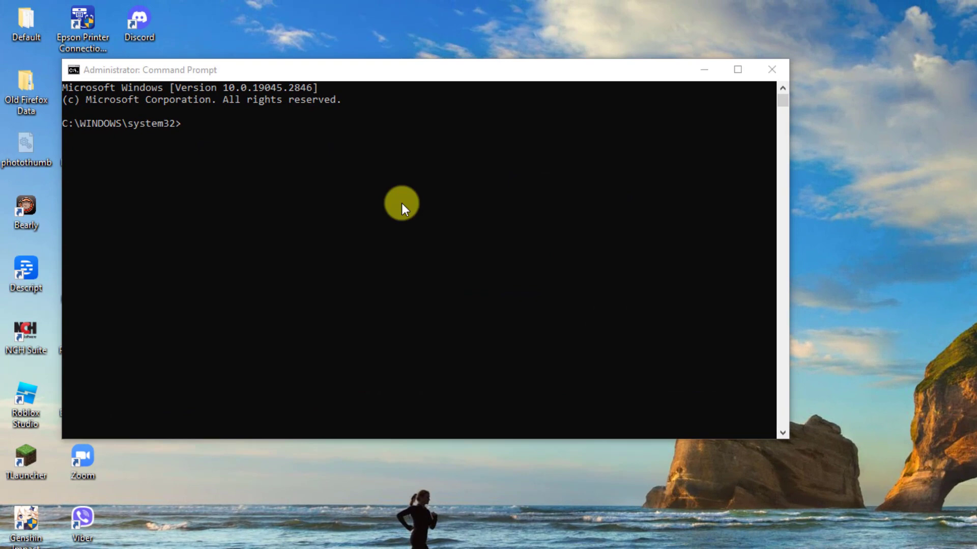
Run sfc/scannow as administrator, finding no integrity violations.
{"action": "type", "text": "sfc/scannow"}
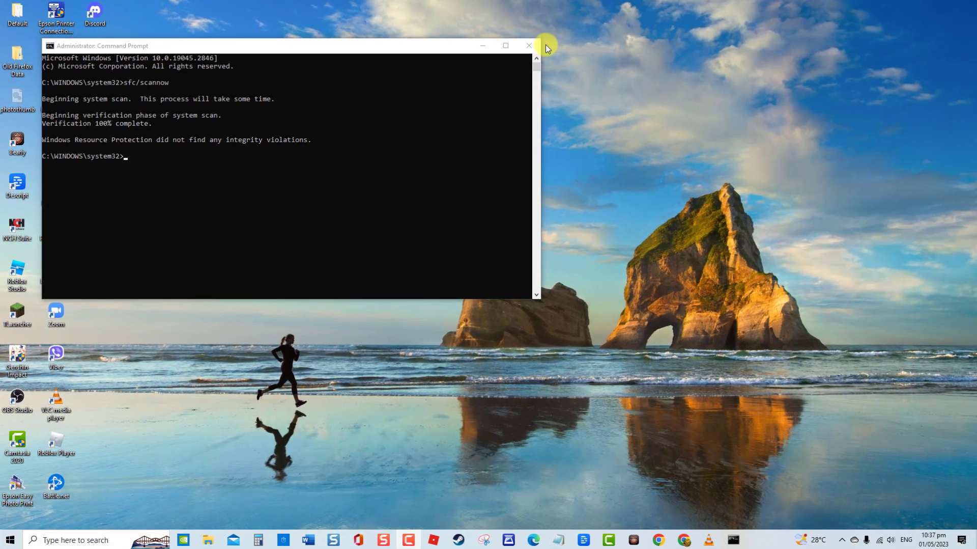
Close Command Prompt and restart the PC from the Start menu's Power options.
{"action": "left_click", "coordinate": [529, 46]}
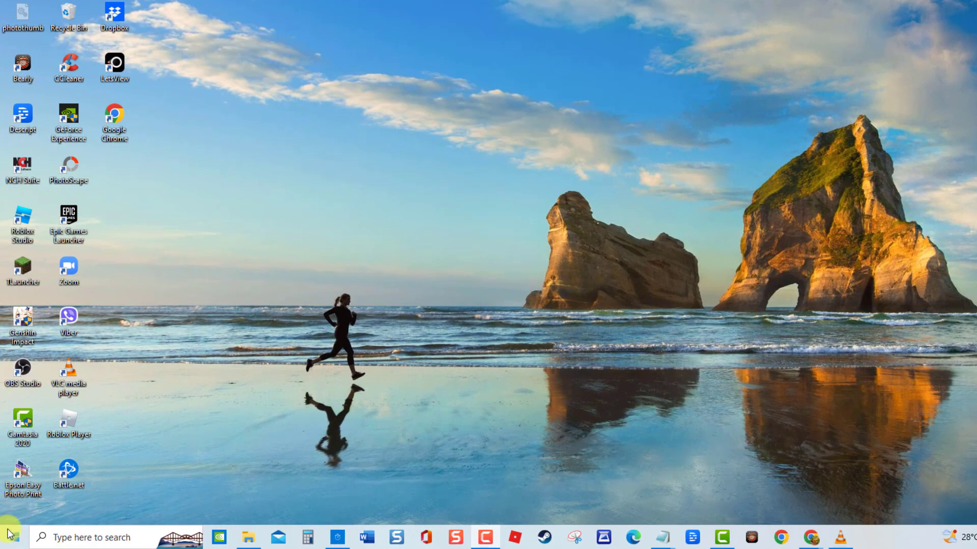
{"action": "left_click", "coordinate": [8, 525]}
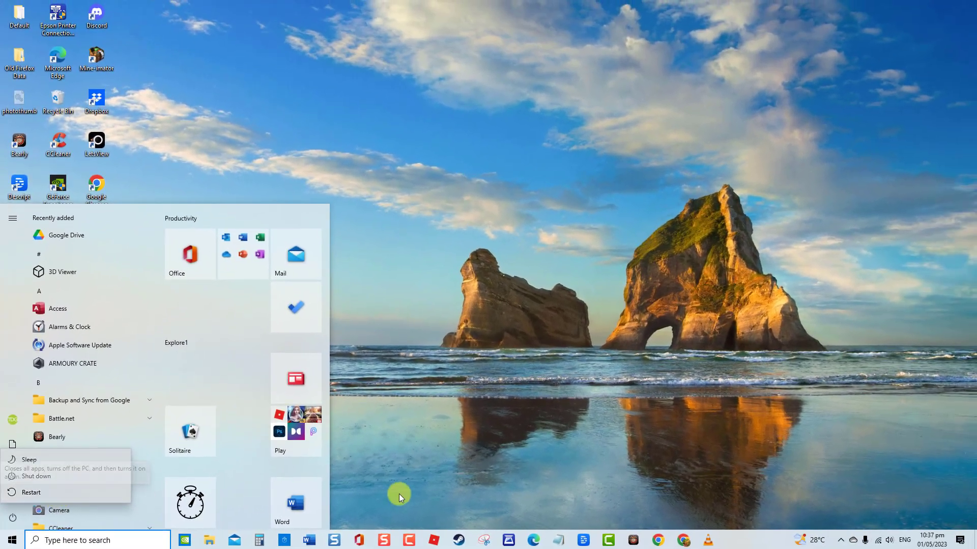
{"action": "left_click", "coordinate": [400, 496]}
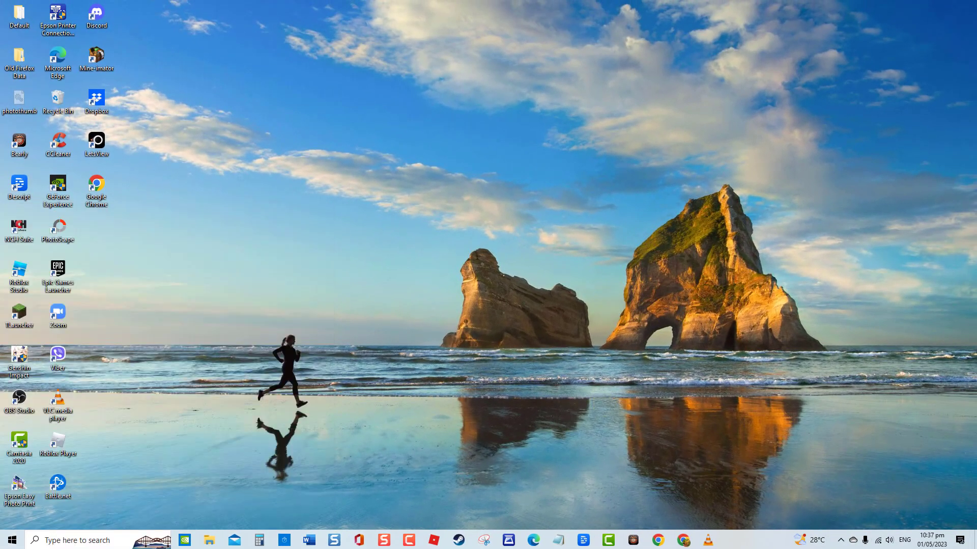